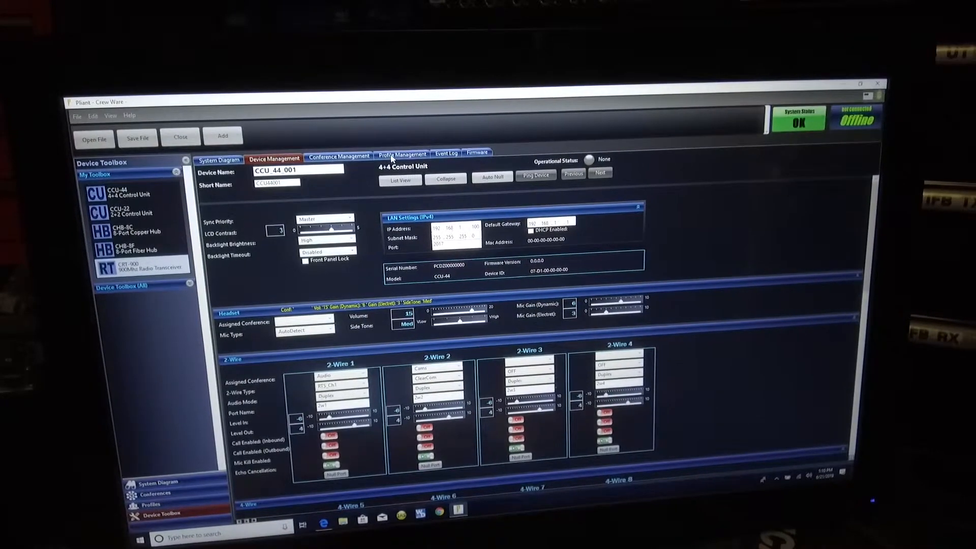
Add a new radio pack profile RPProfile1 from Profile Management and select it in the list
click(400, 153)
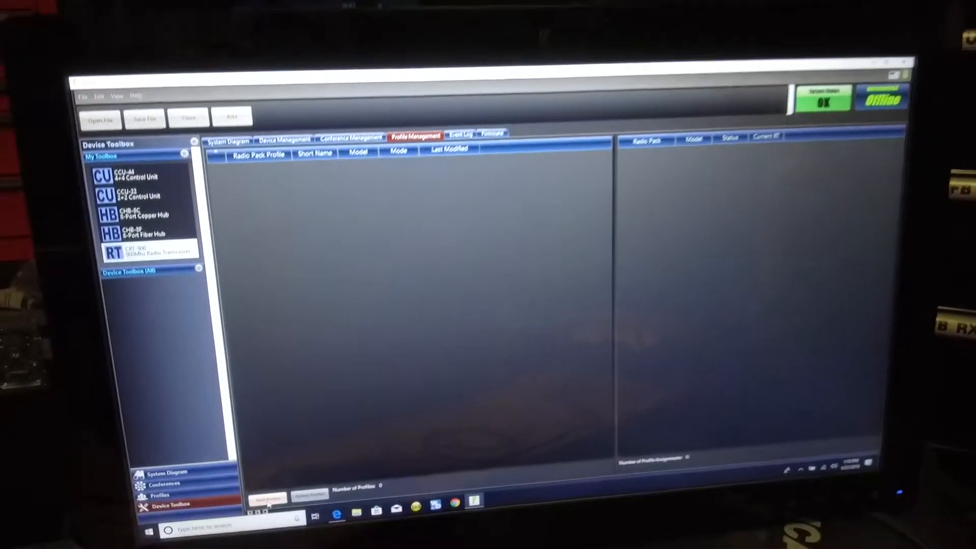
click(268, 499)
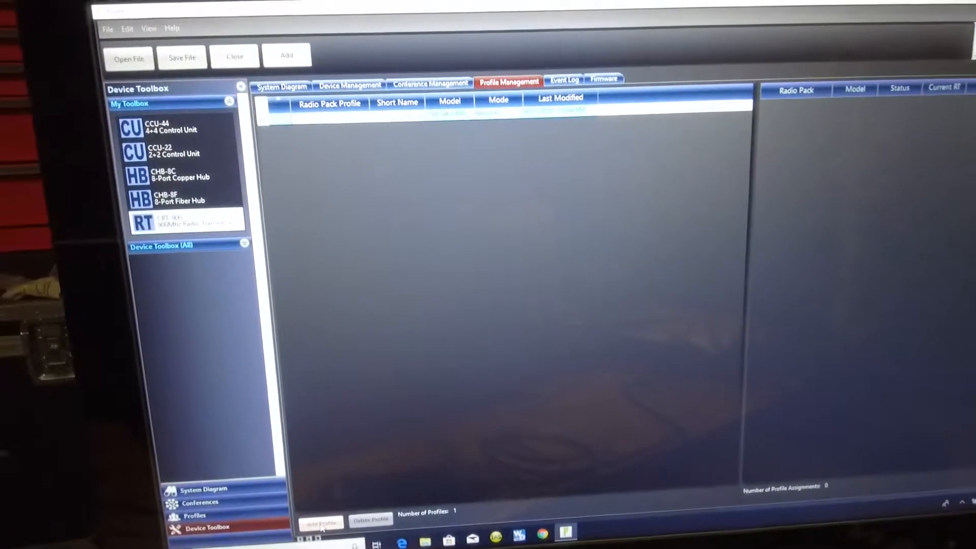
click(321, 522)
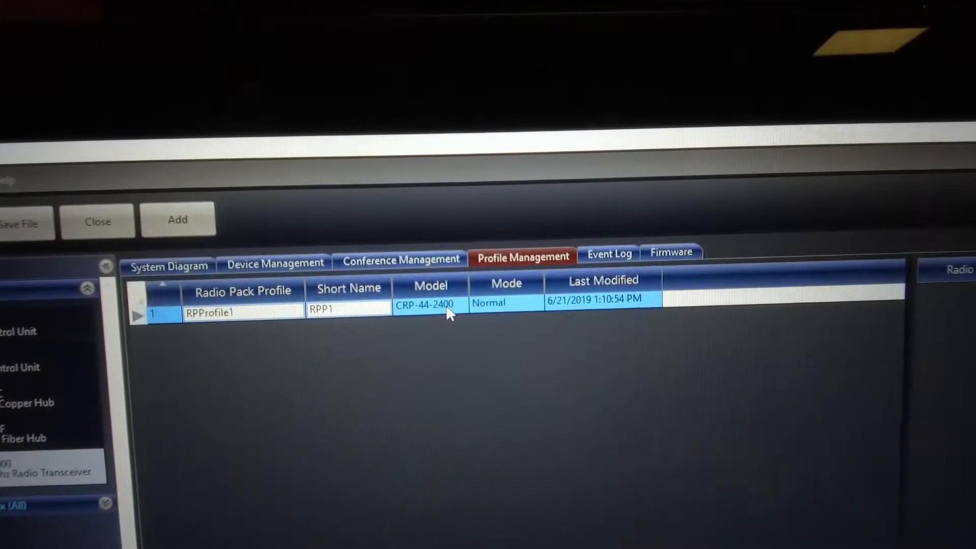
In the profile's settings, set the radio pack model to CRP-44-900
click(137, 314)
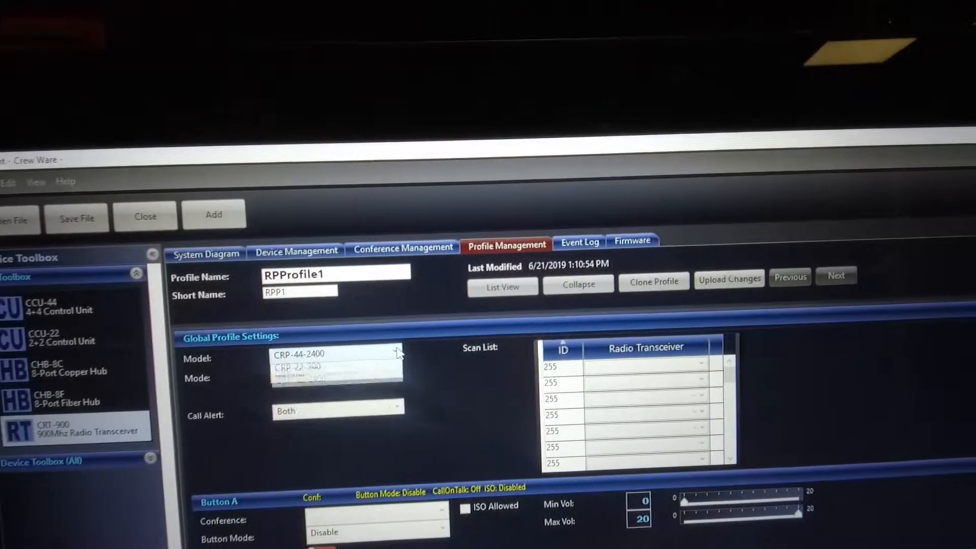
click(399, 353)
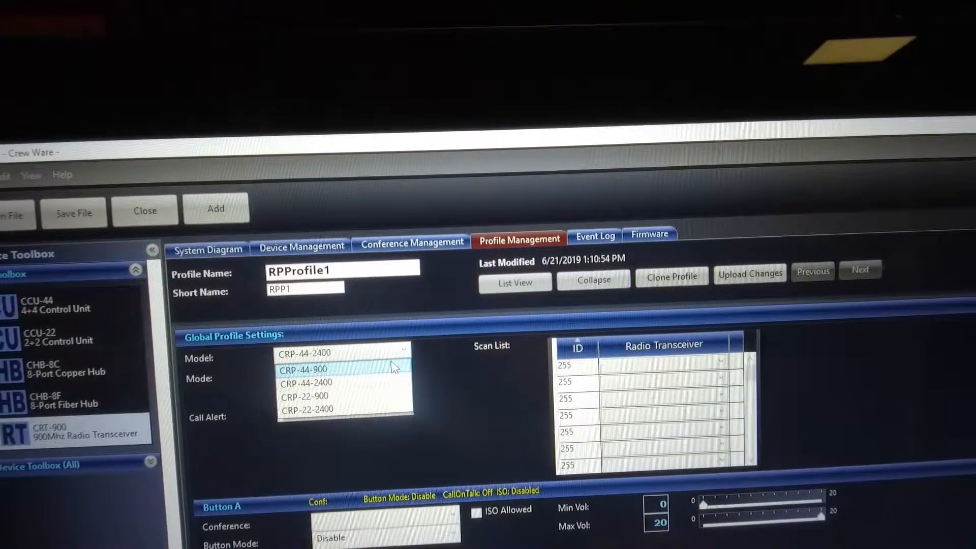
click(304, 369)
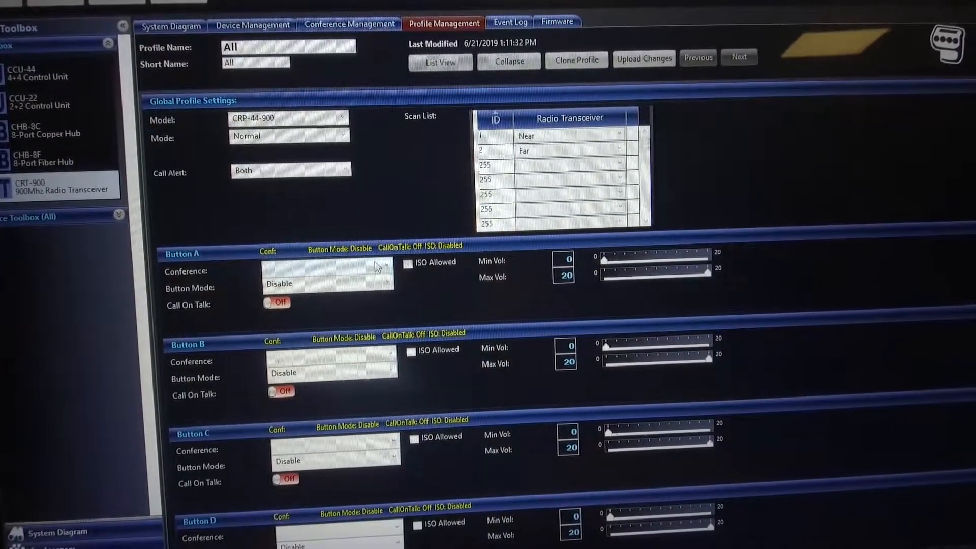
Assign Button A the Audio conference, Momentary mode, with ISO allowed
click(387, 278)
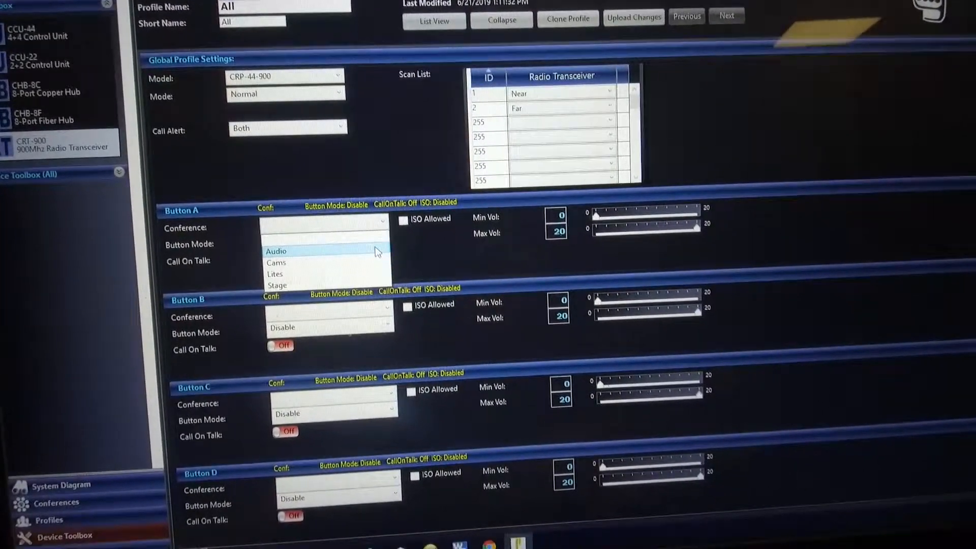
click(275, 252)
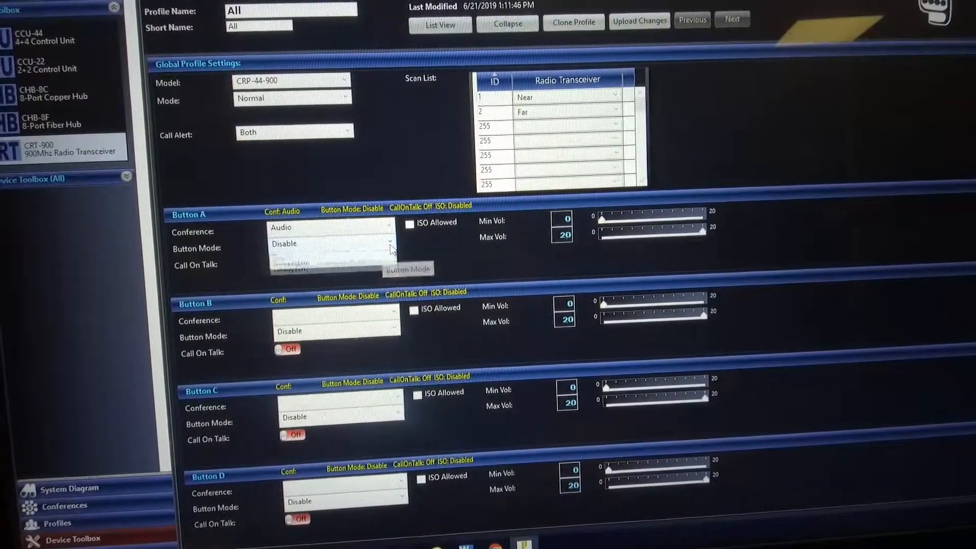
click(389, 243)
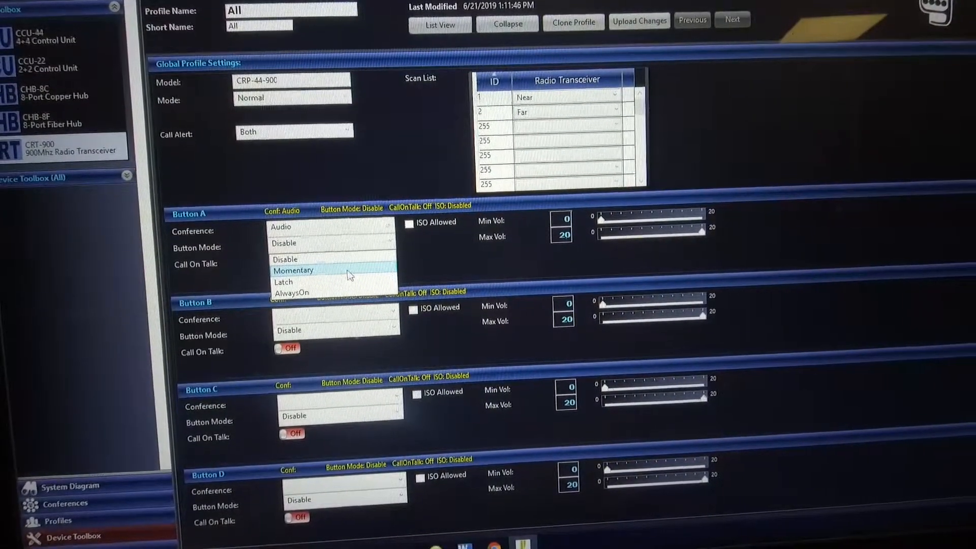
click(294, 270)
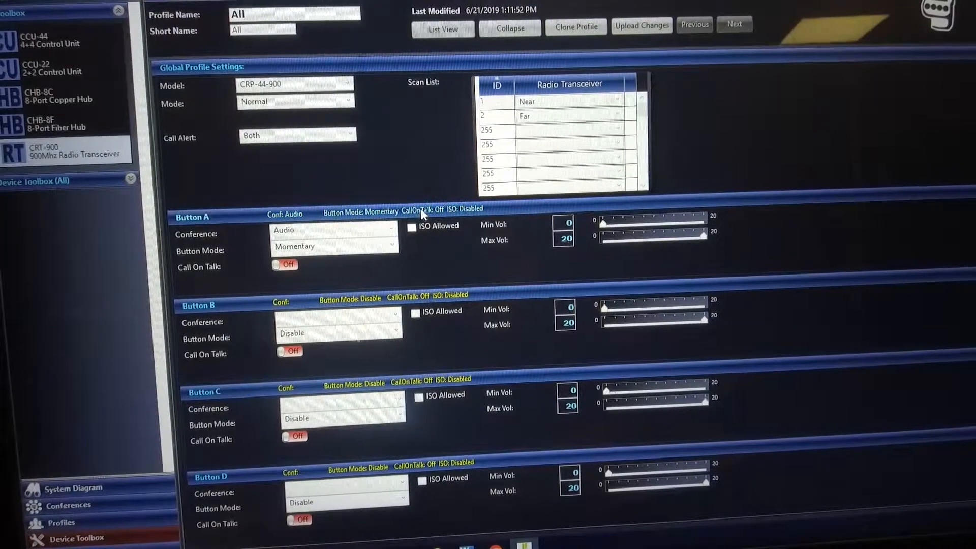
click(412, 229)
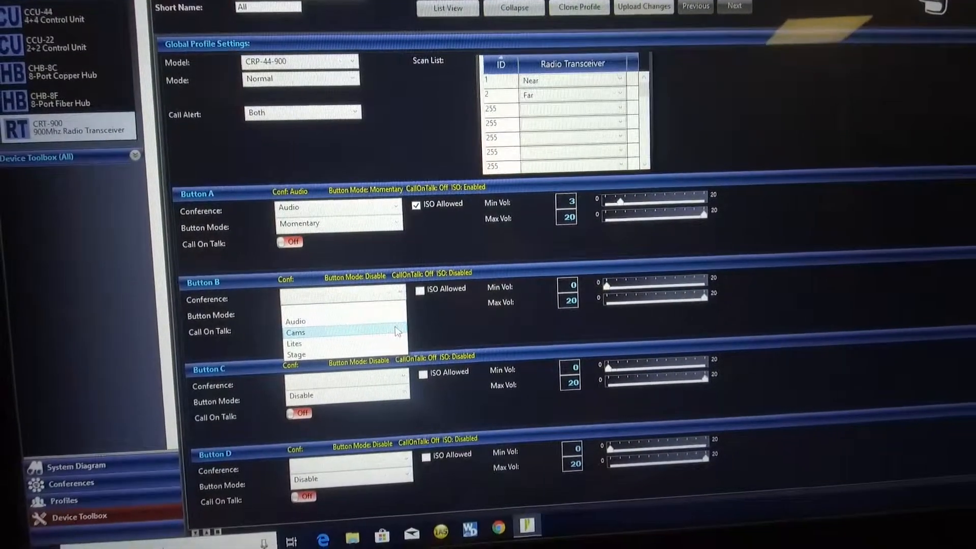
Assign Button B the Cams conference, Momentary mode, with ISO allowed
click(296, 331)
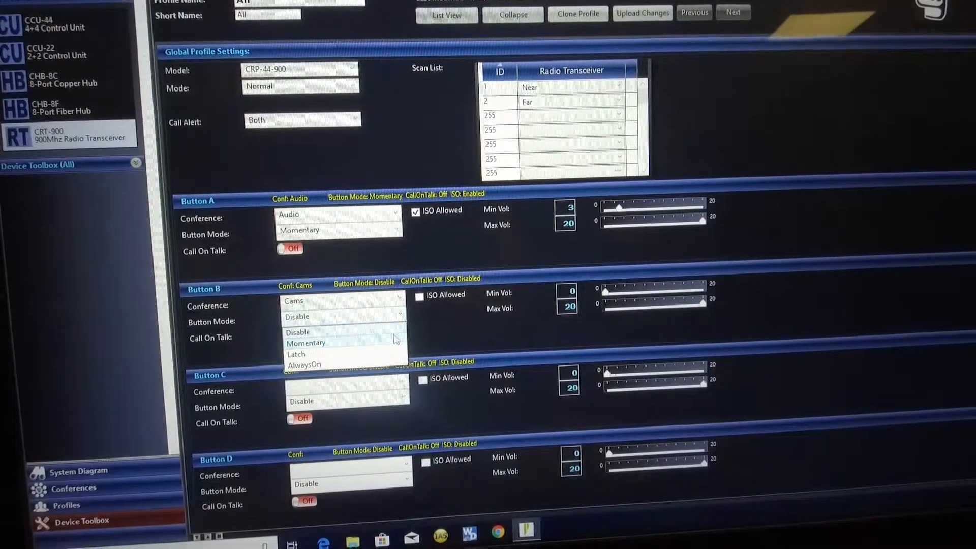
click(306, 343)
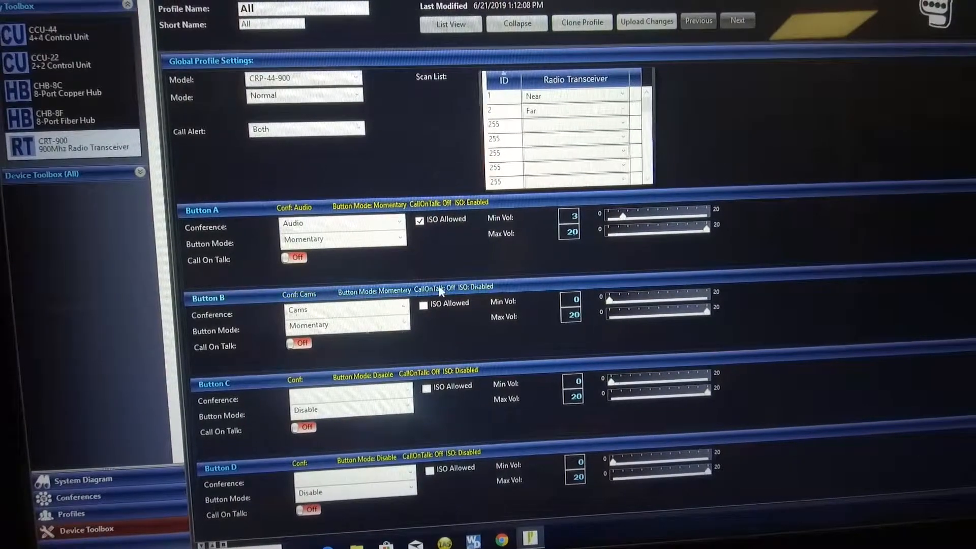
click(423, 305)
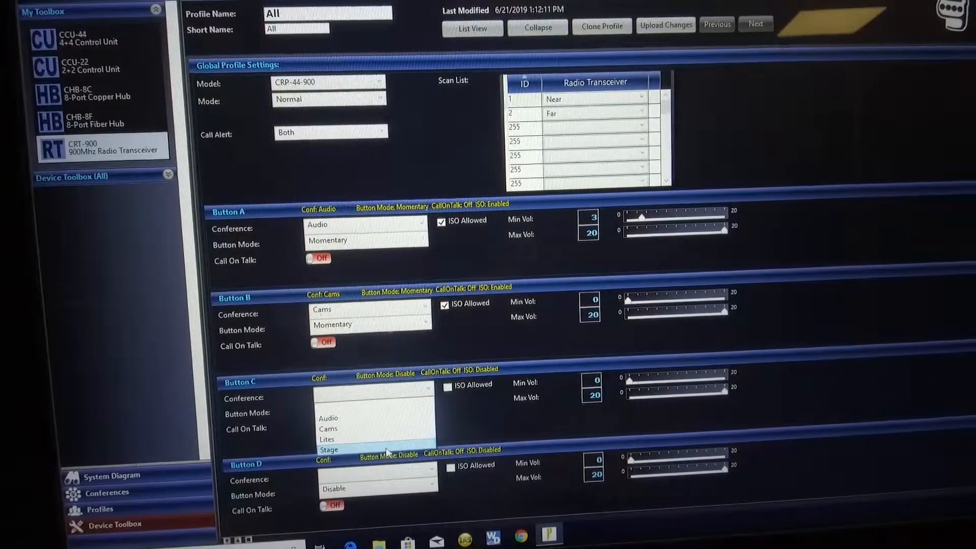
Assign Button C the Stage conference, ISO allowed, Momentary mode
click(329, 449)
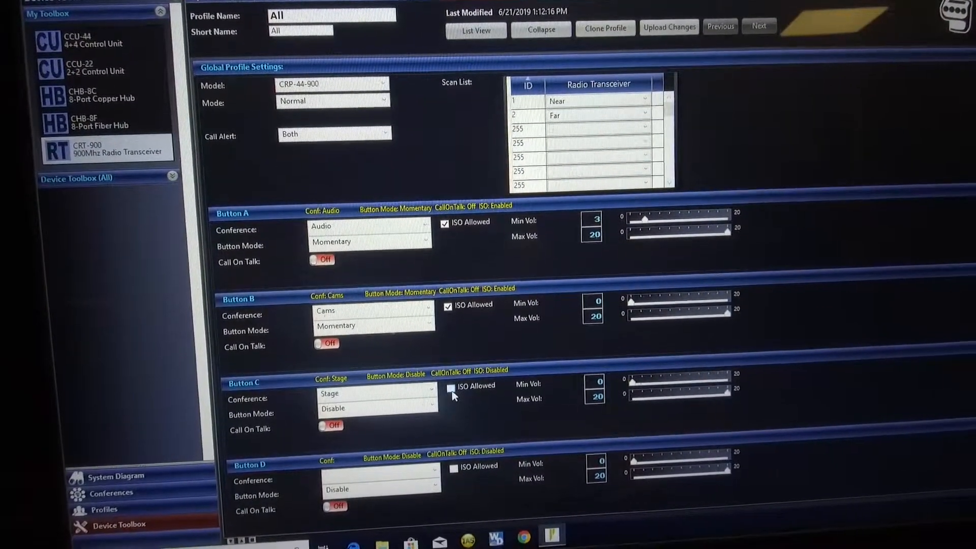
click(451, 388)
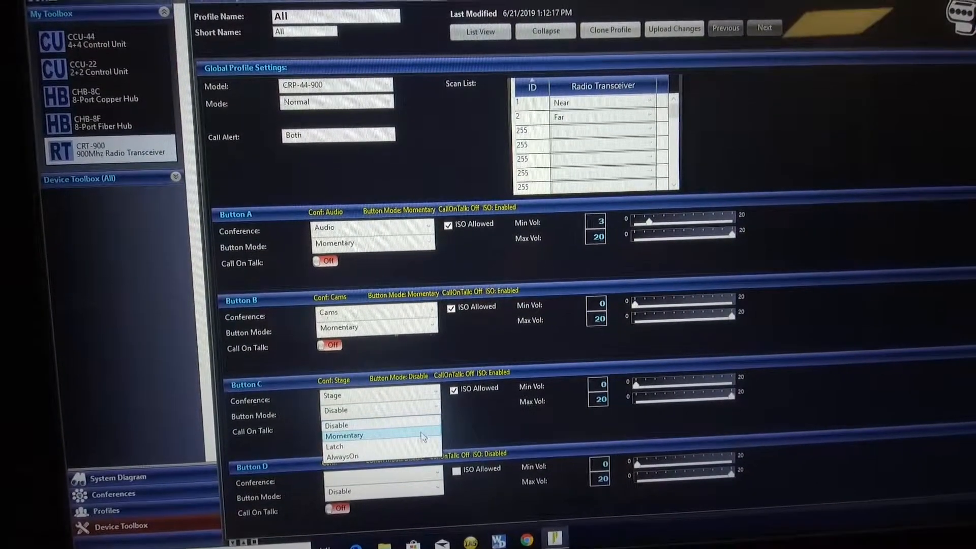
click(344, 435)
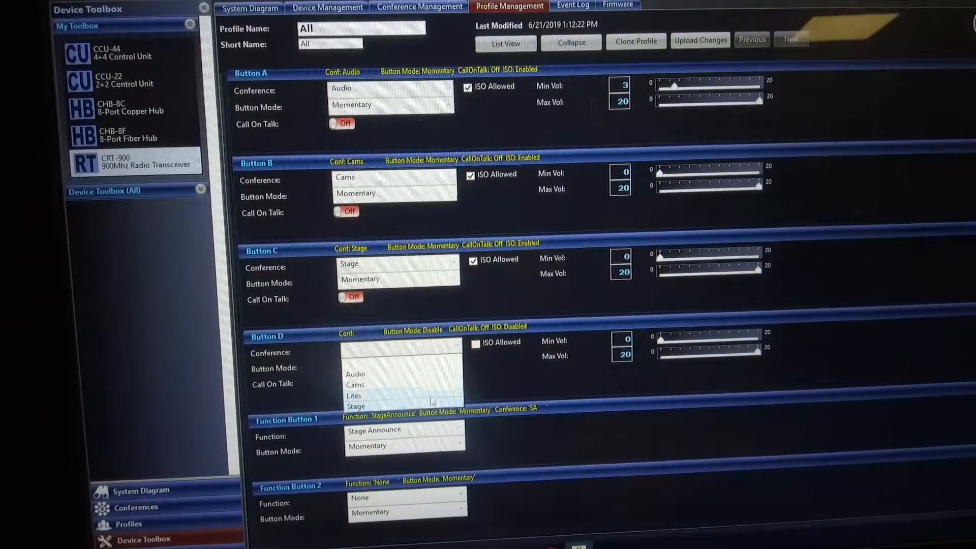
Assign Button D the Lites conference, ISO allowed, Momentary mode
click(354, 396)
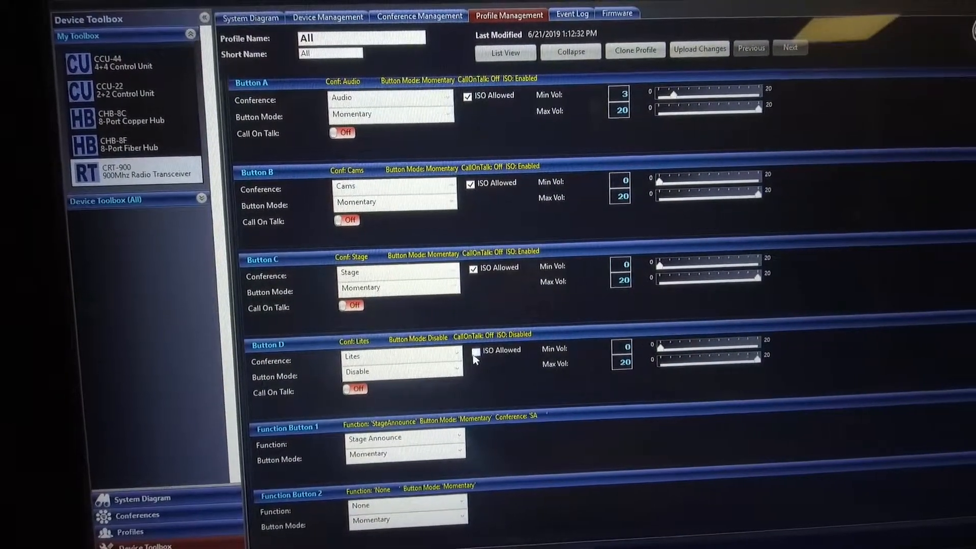
click(475, 352)
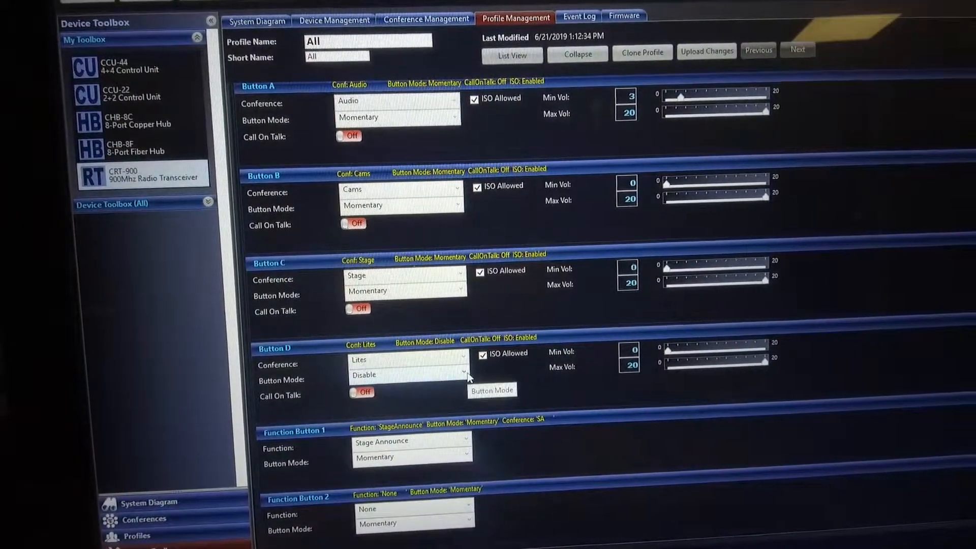
click(410, 375)
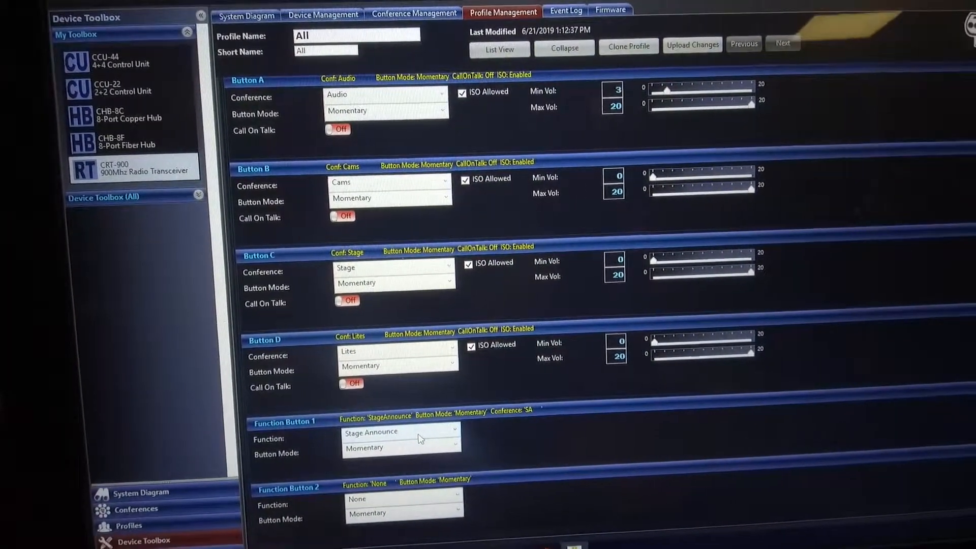
scroll(down, 3)
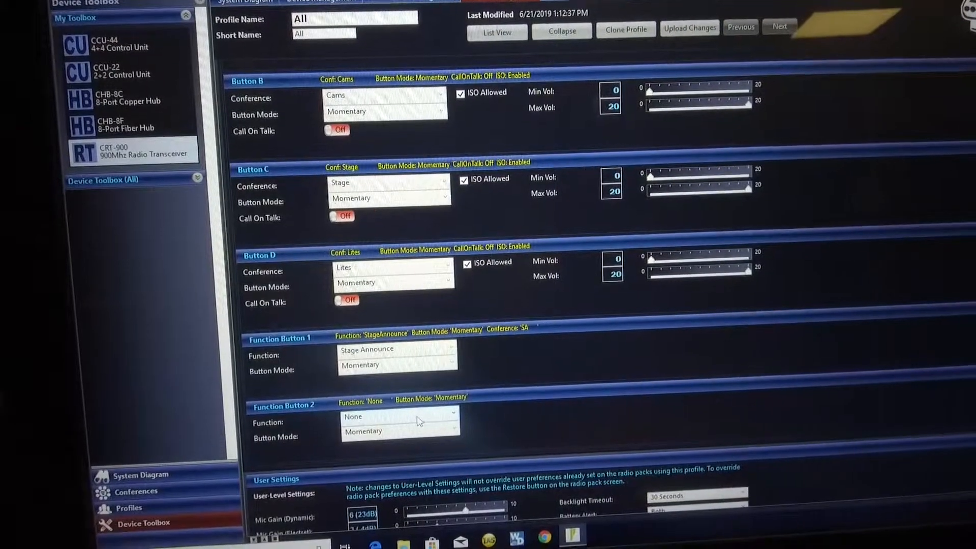